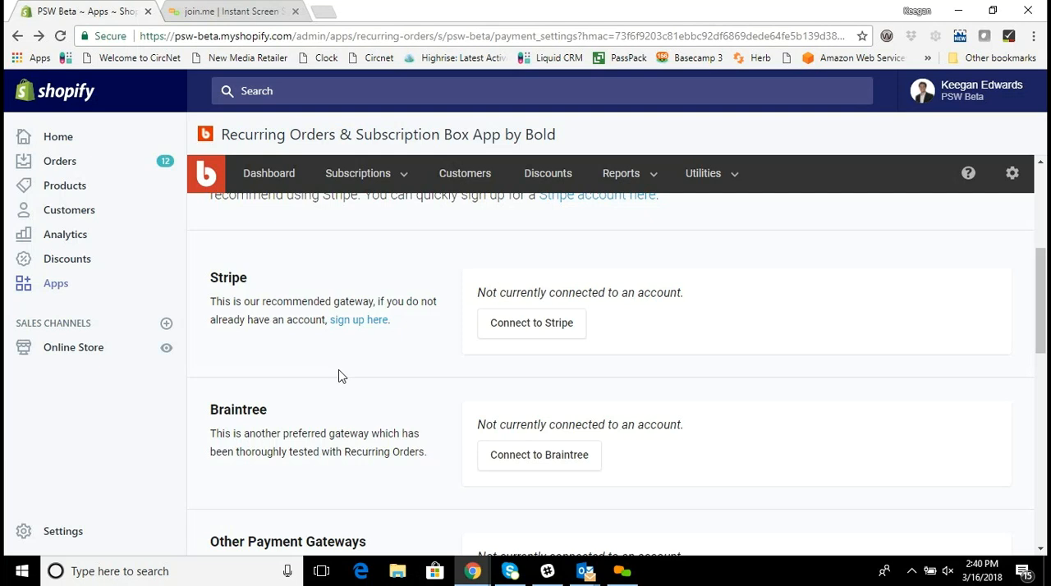
pyautogui.moveTo(288, 317)
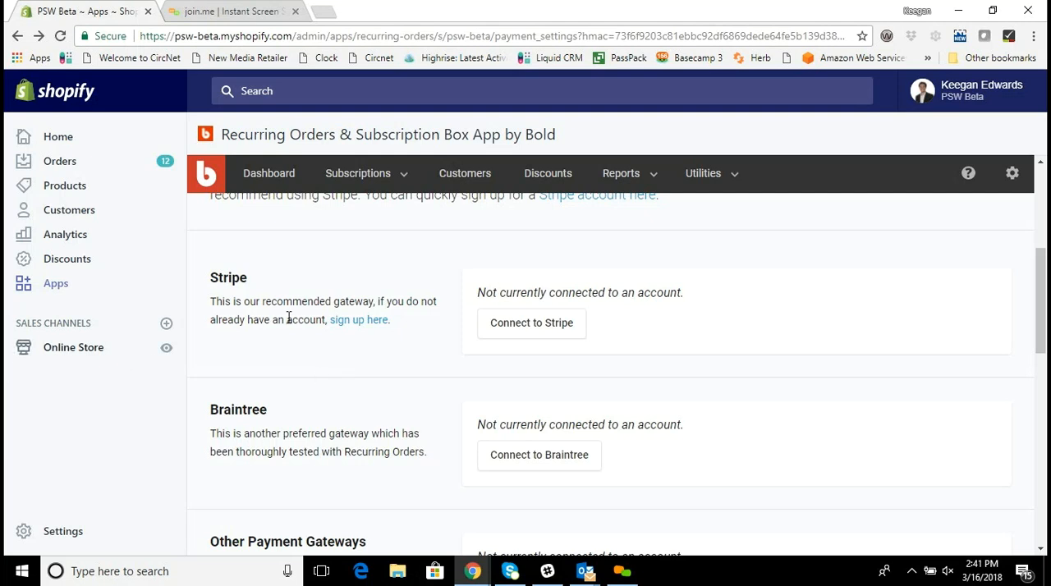
# Step: Scroll down and back up the current page before opening the support article
pyautogui.scroll(-3)
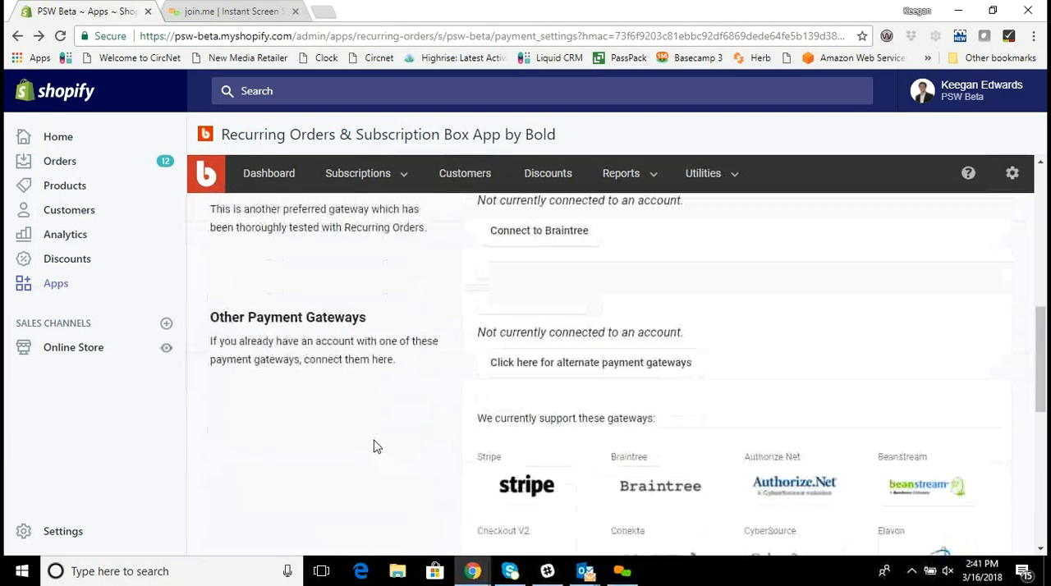
pyautogui.scroll(-3)
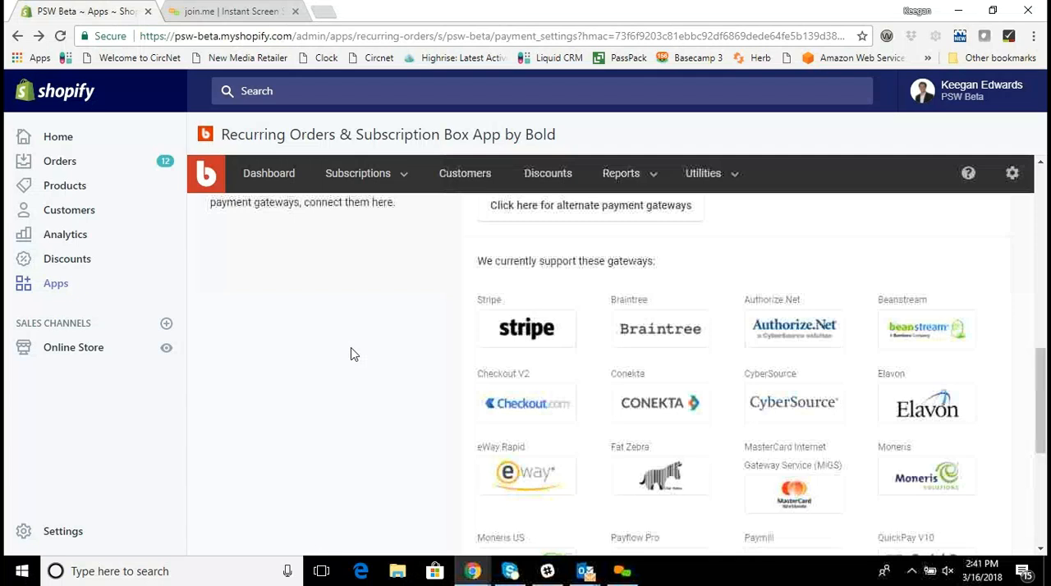
pyautogui.scroll(-3)
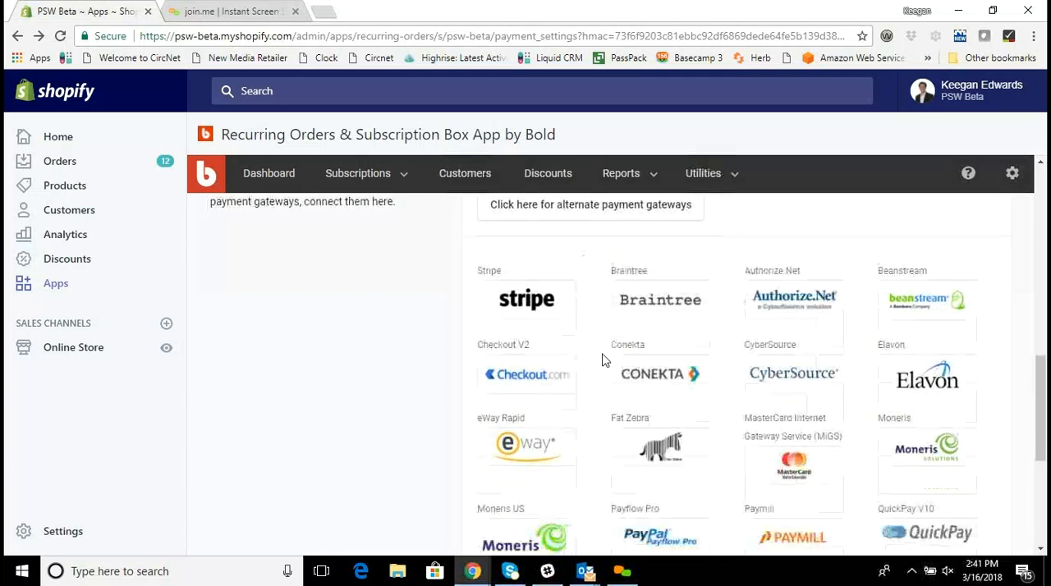
pyautogui.scroll(-3)
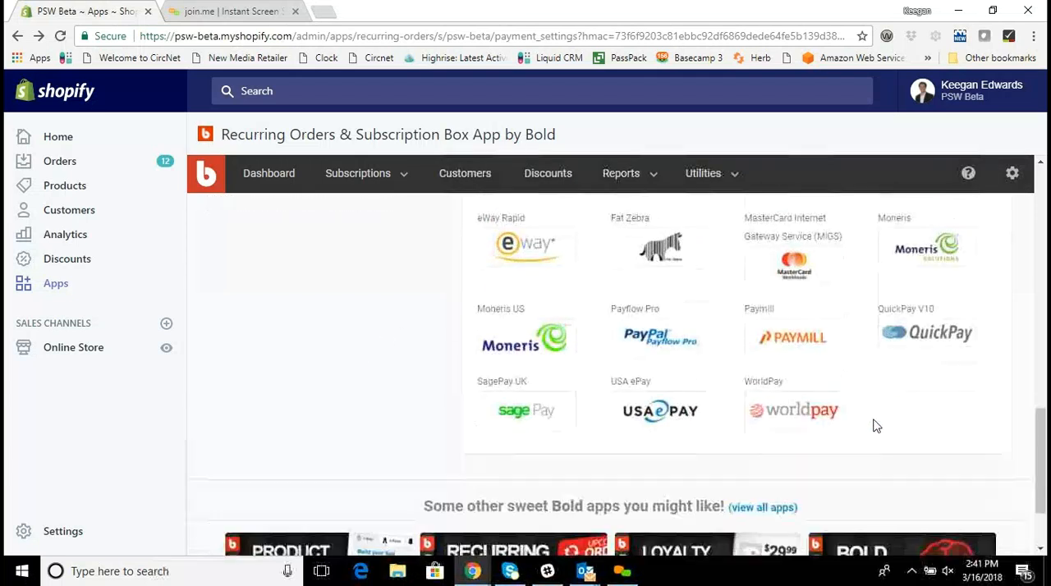
pyautogui.scroll(3)
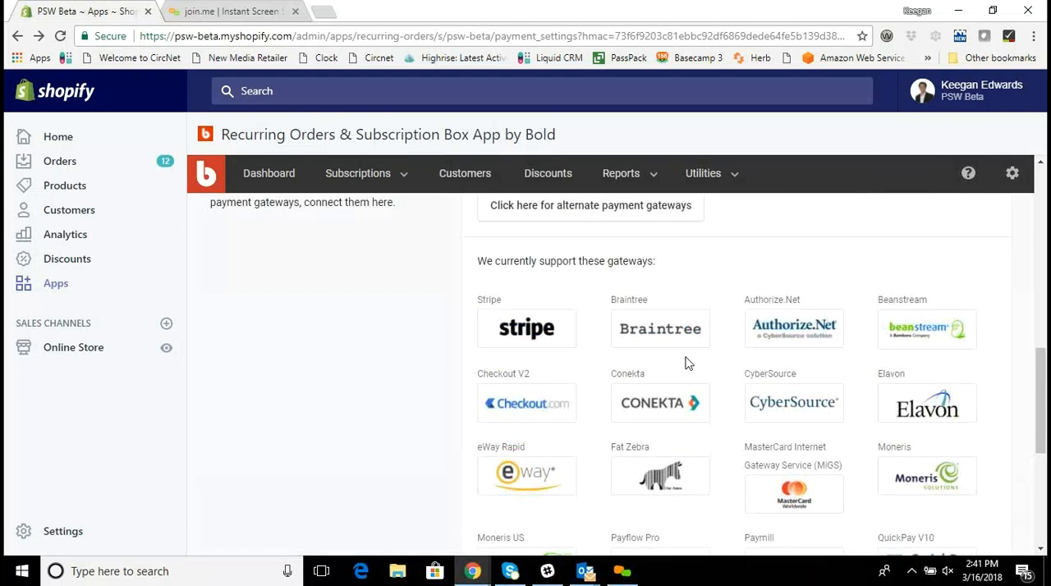
pyautogui.scroll(3)
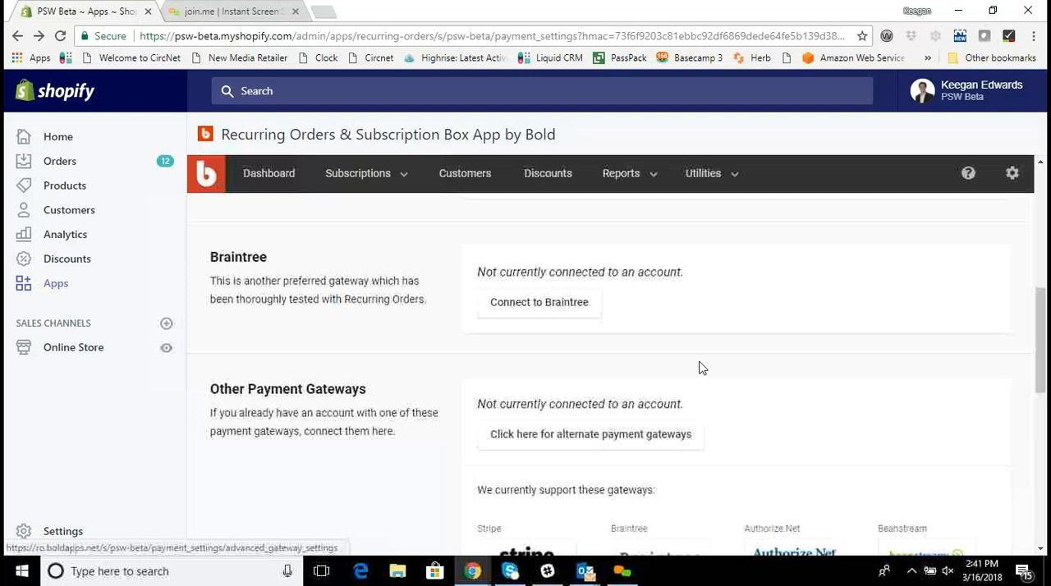
pyautogui.scroll(3)
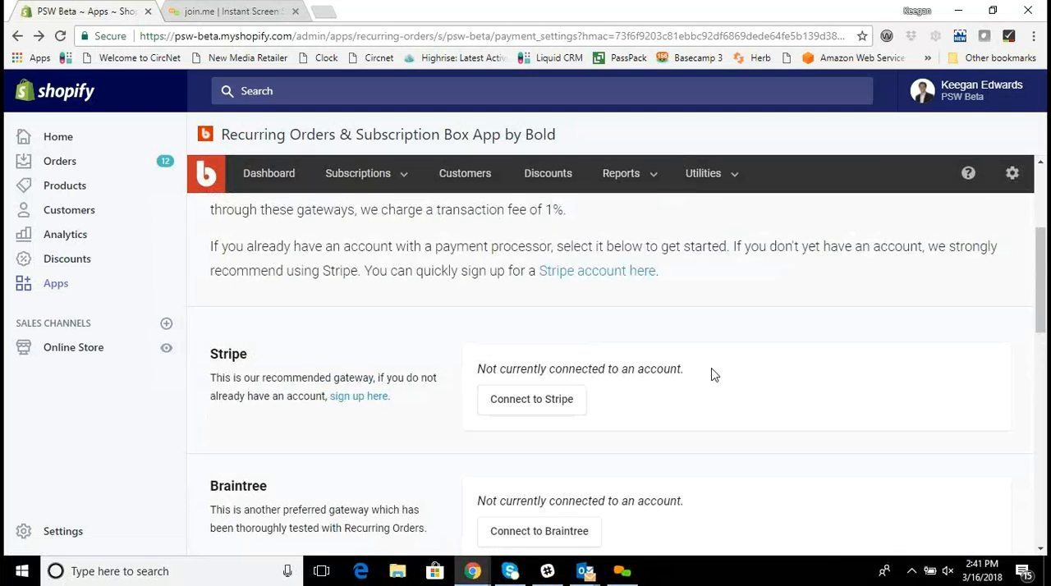
pyautogui.scroll(-3)
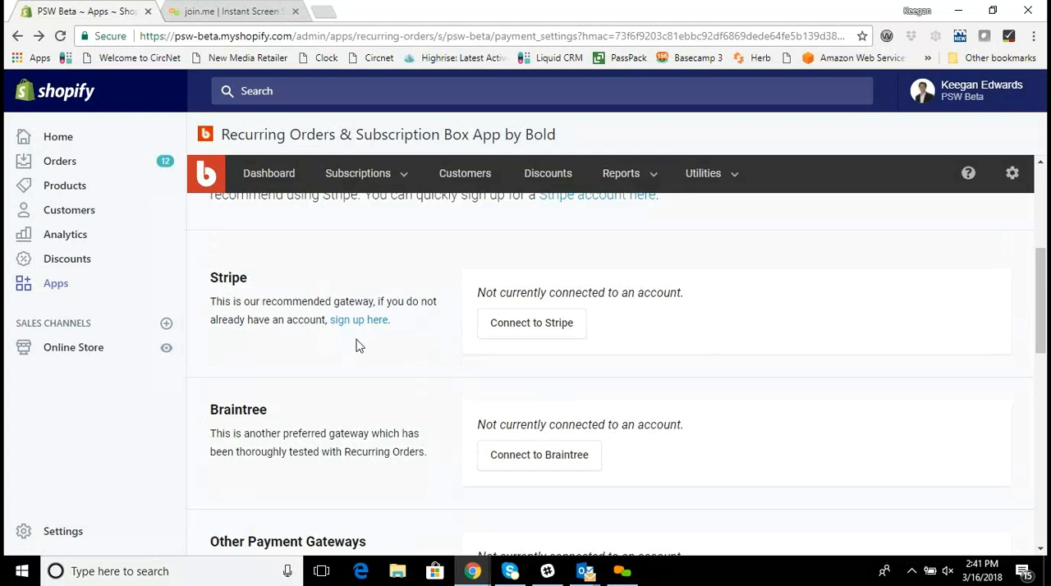
pyautogui.moveTo(375, 345)
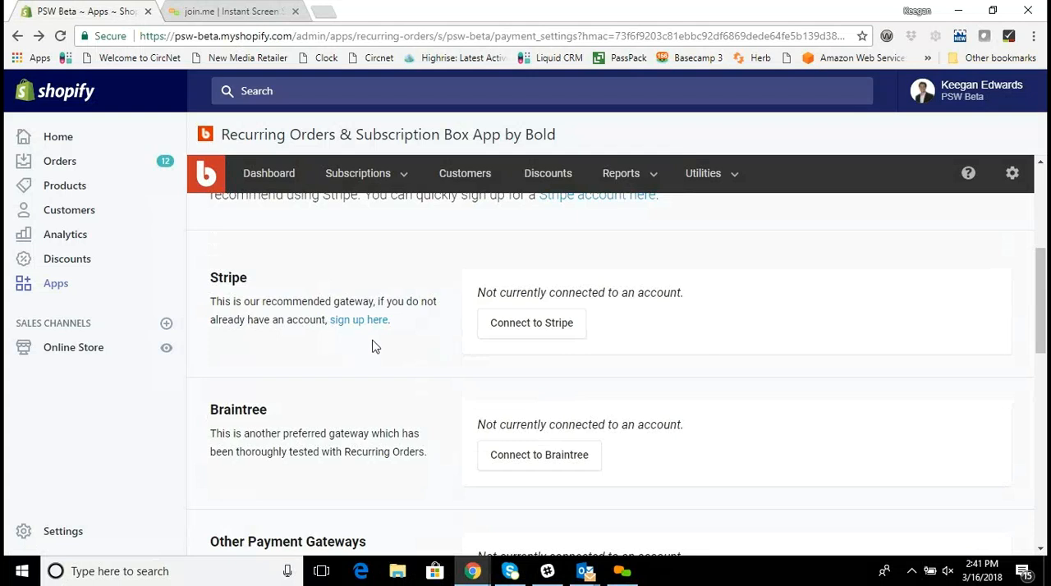
pyautogui.moveTo(382, 338)
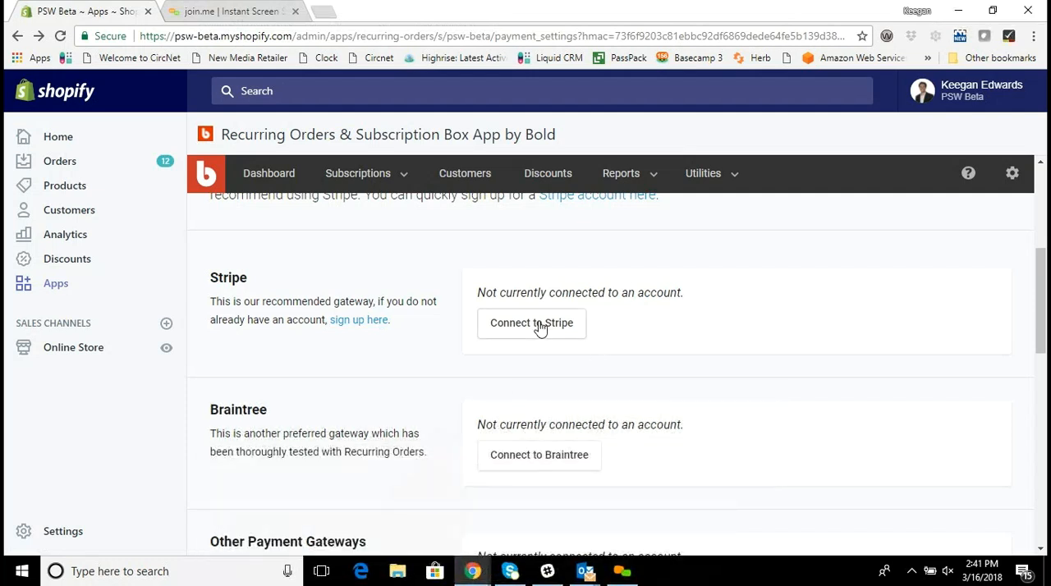
pyautogui.moveTo(470, 571)
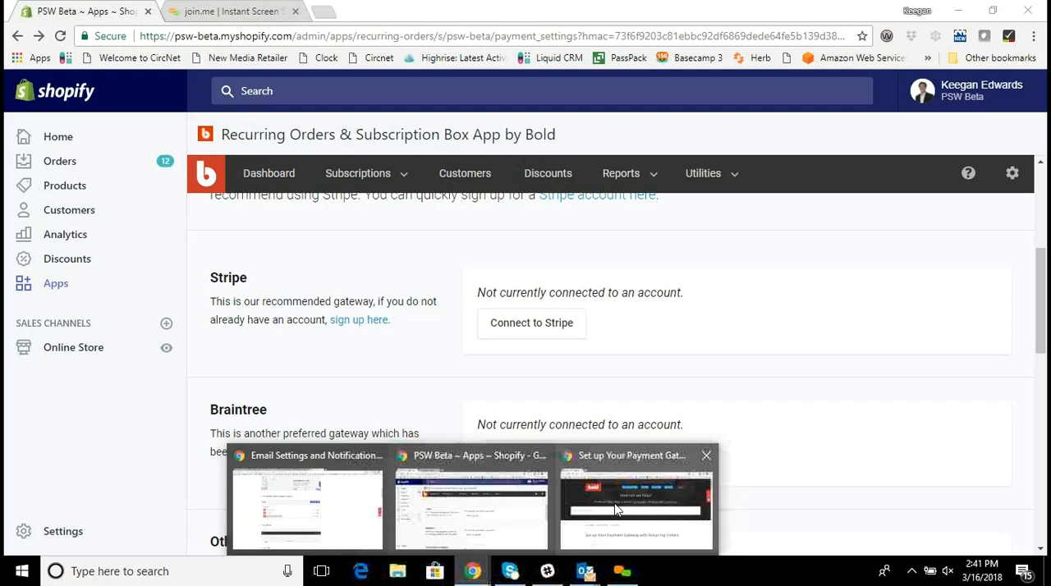
# Step: Open 'Set up Your Payment Gateway with Recurring Orders' and scroll to step 6, 'Connect to Stripe'
pyautogui.click(636, 505)
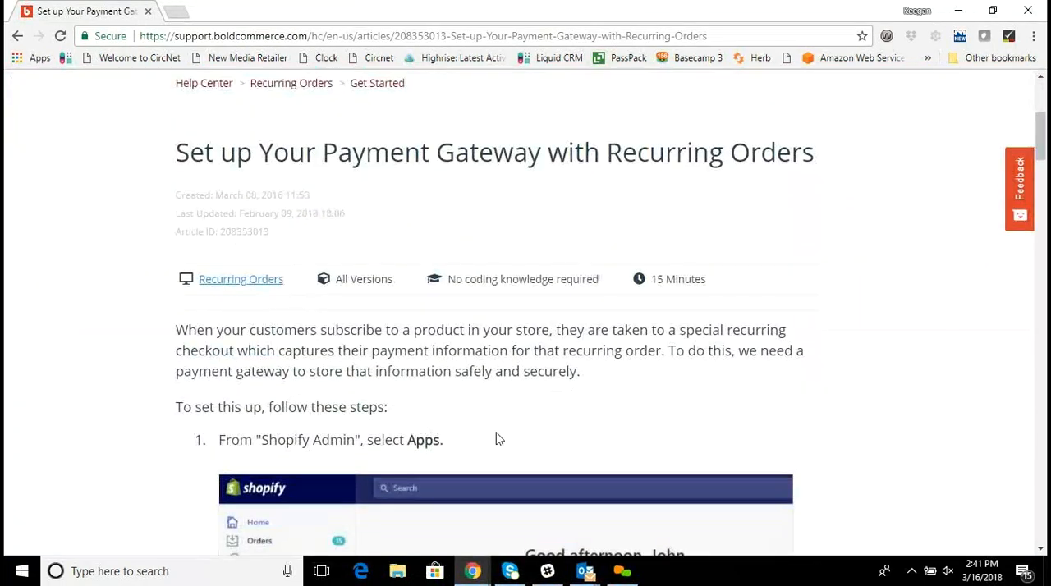
pyautogui.scroll(-3)
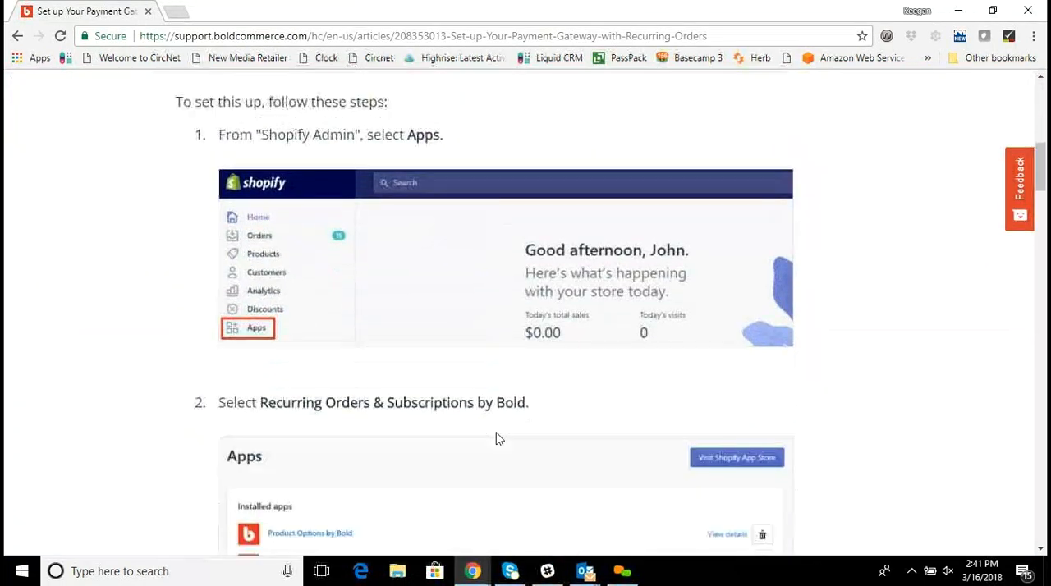
pyautogui.scroll(-3)
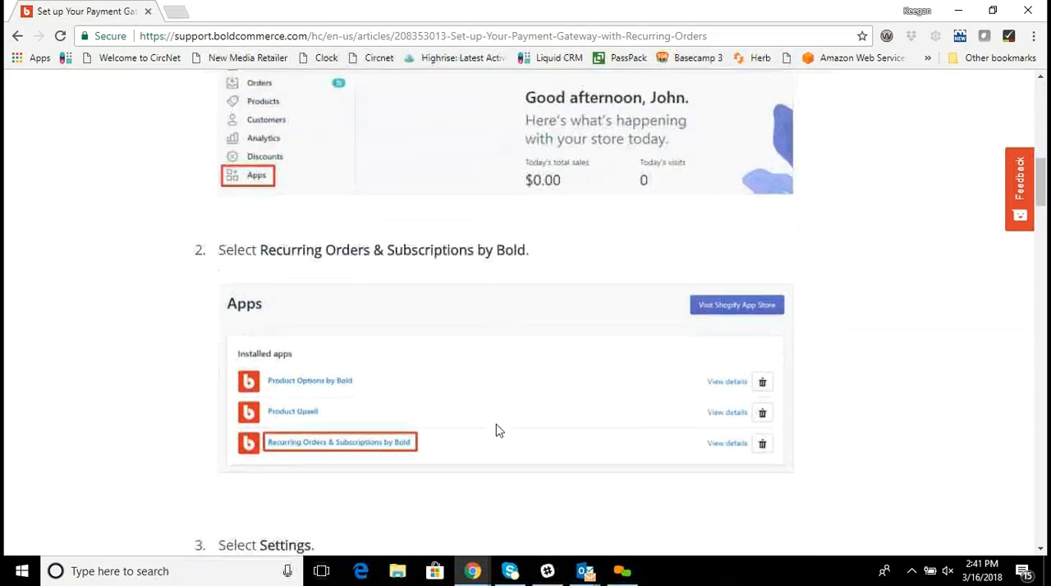
pyautogui.scroll(-3)
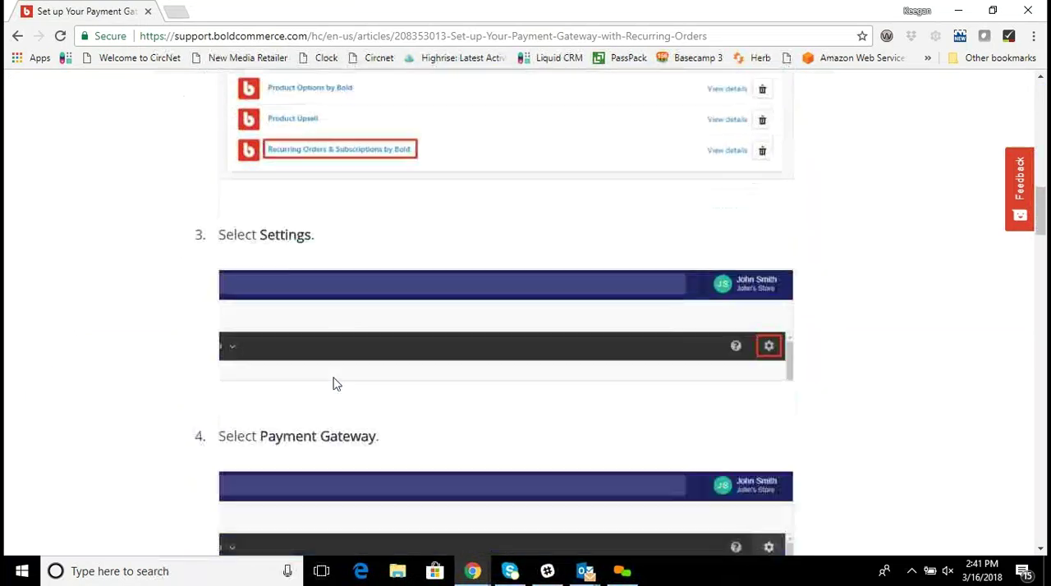
pyautogui.scroll(-3)
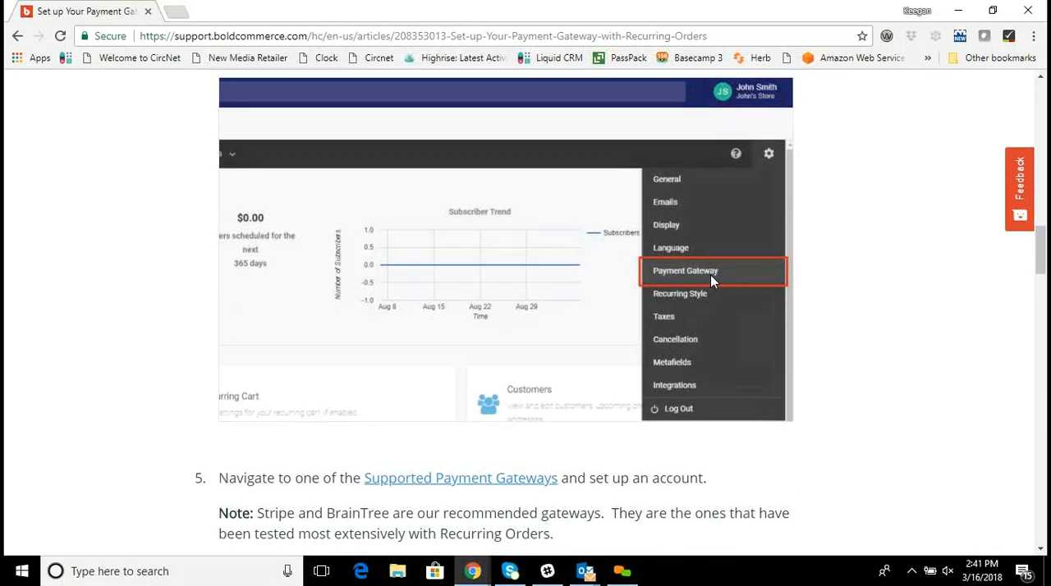
pyautogui.scroll(-3)
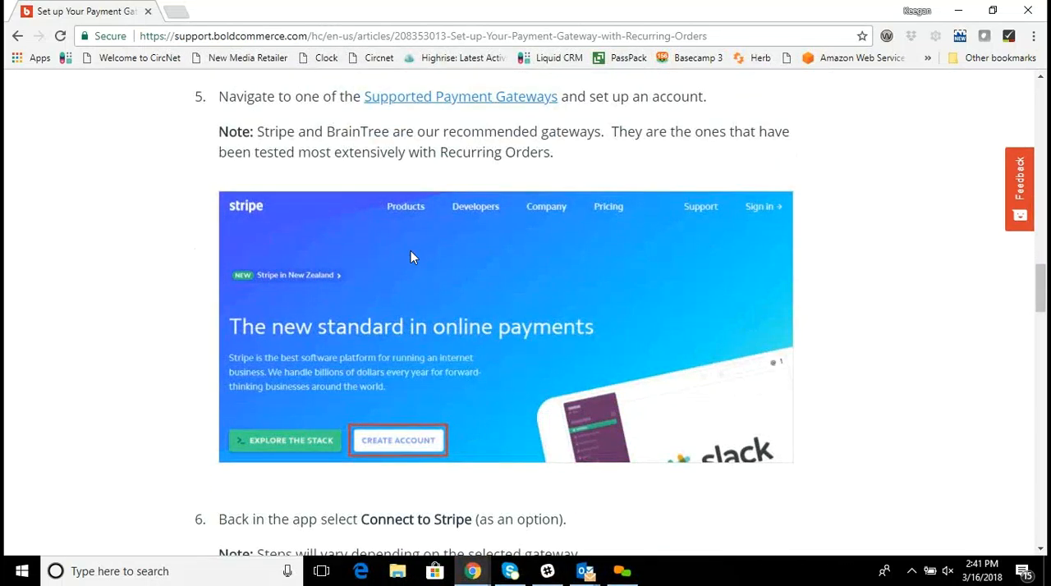
pyautogui.scroll(-3)
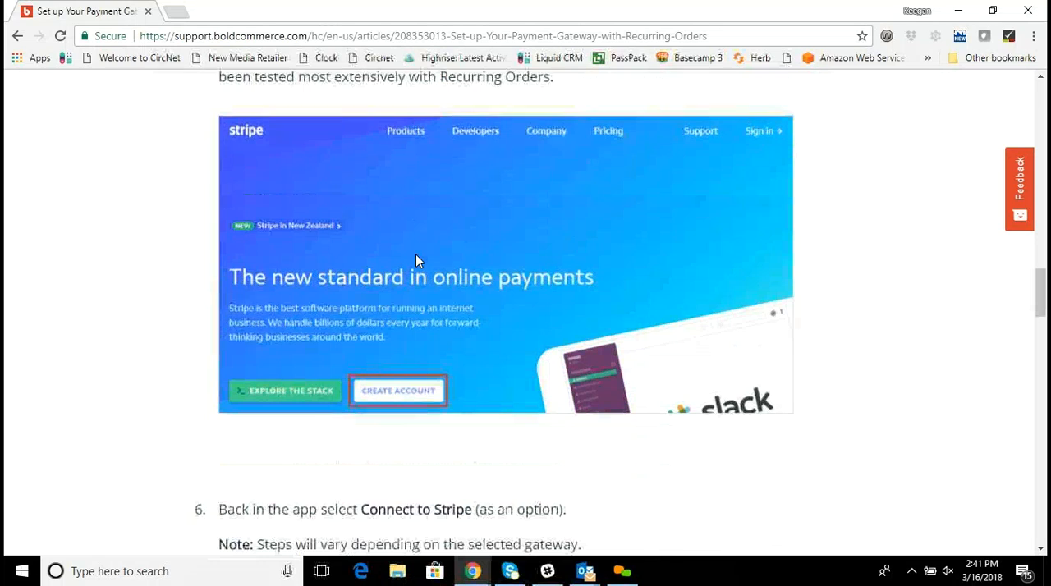
pyautogui.scroll(3)
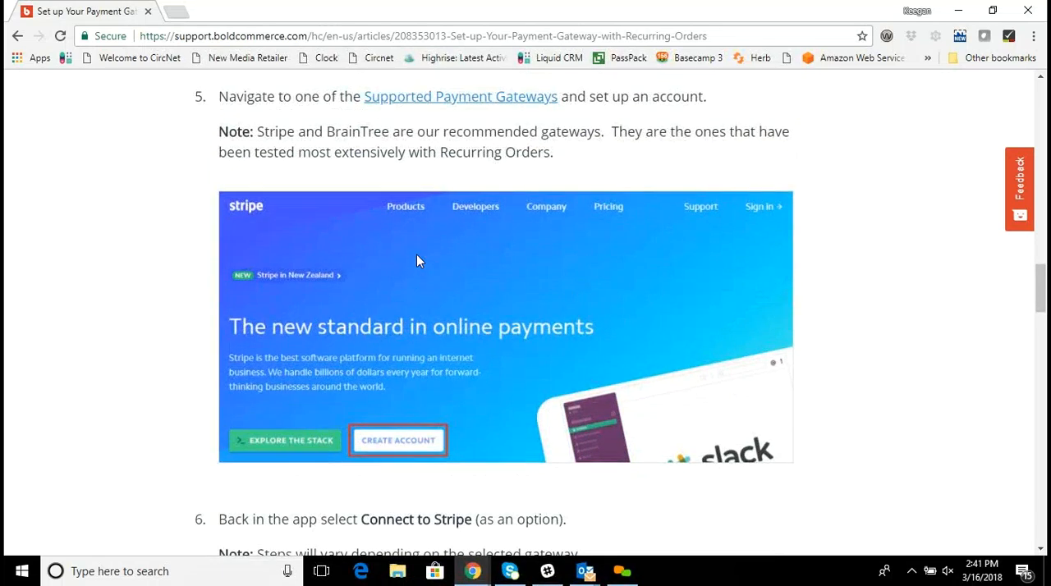
pyautogui.scroll(-3)
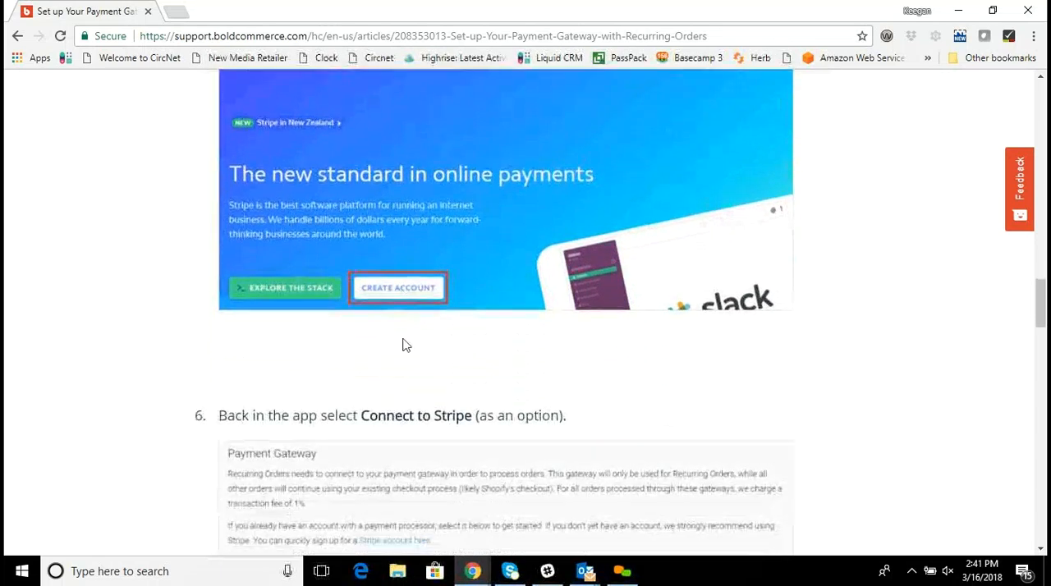
pyautogui.scroll(-3)
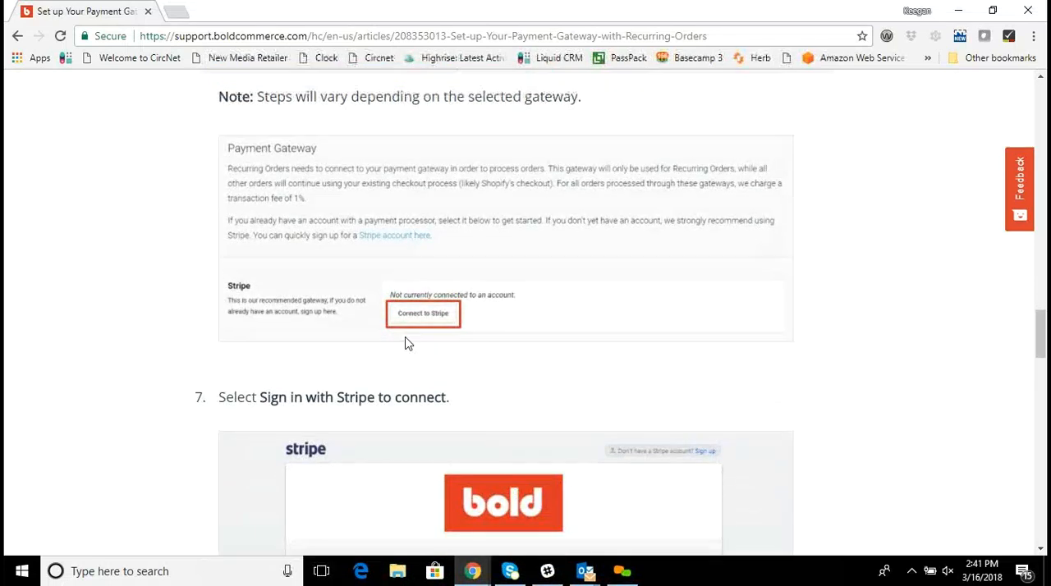
pyautogui.scroll(3)
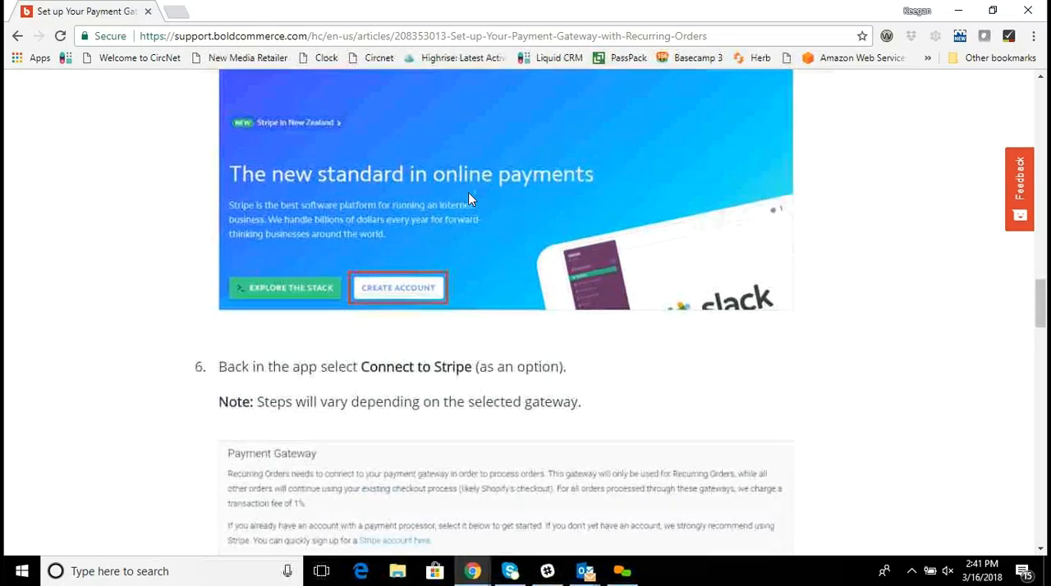
# Step: Scroll through steps 7–10 to 'That's it!', the recommended gateways and Next Steps
pyautogui.scroll(-3)
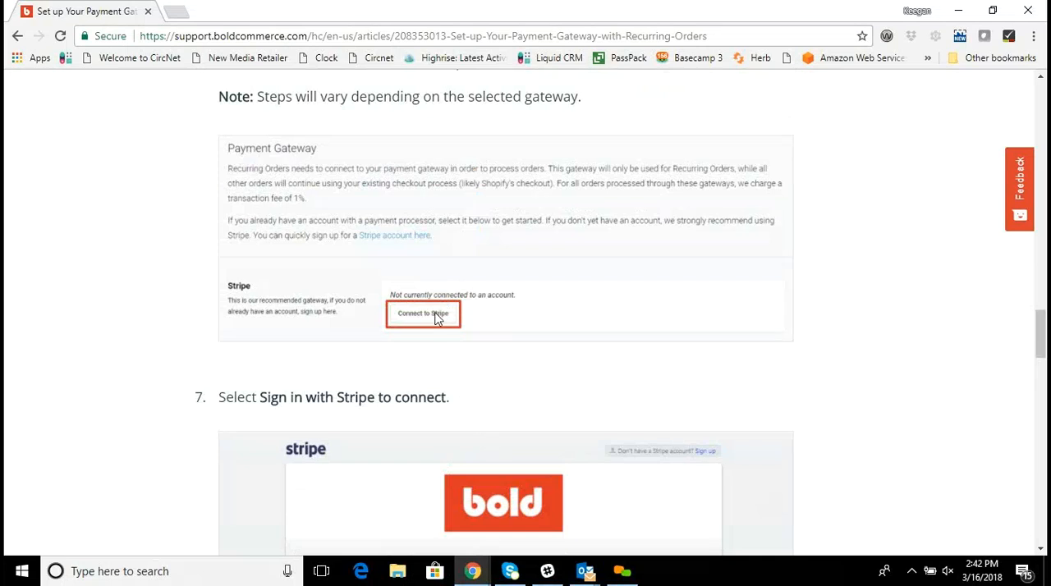
pyautogui.scroll(-3)
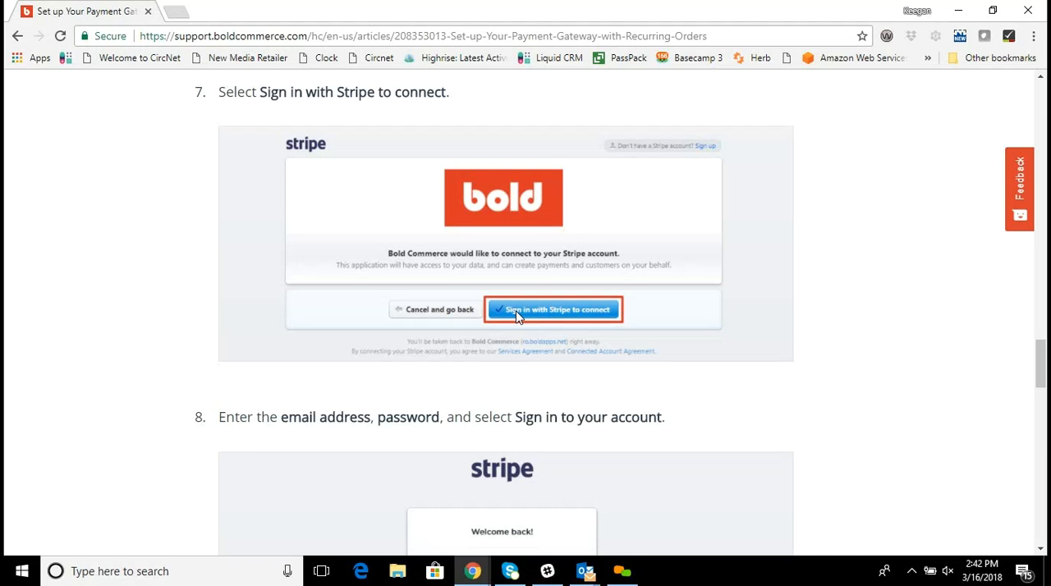
pyautogui.scroll(-3)
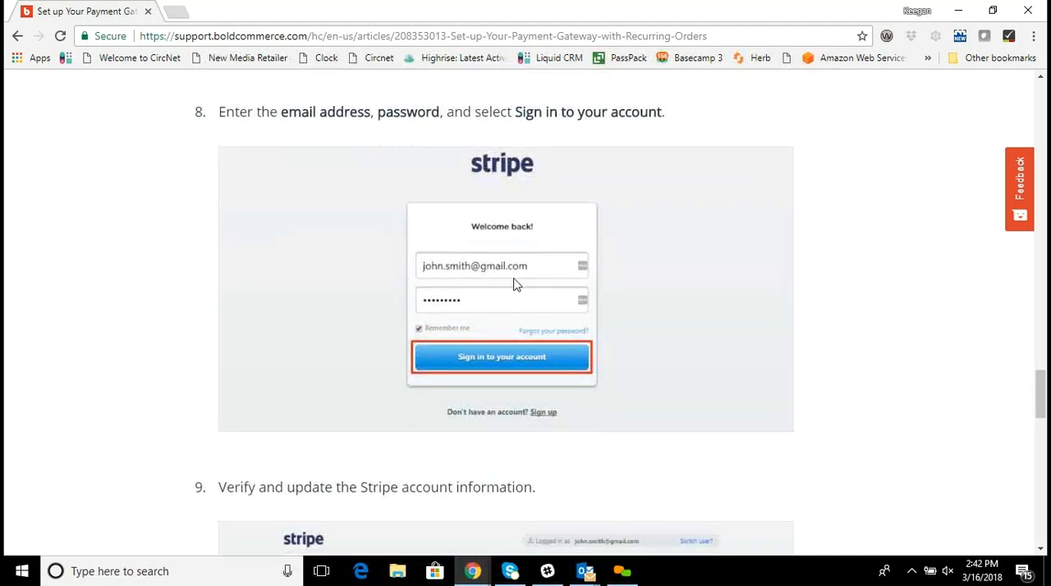
pyautogui.scroll(-3)
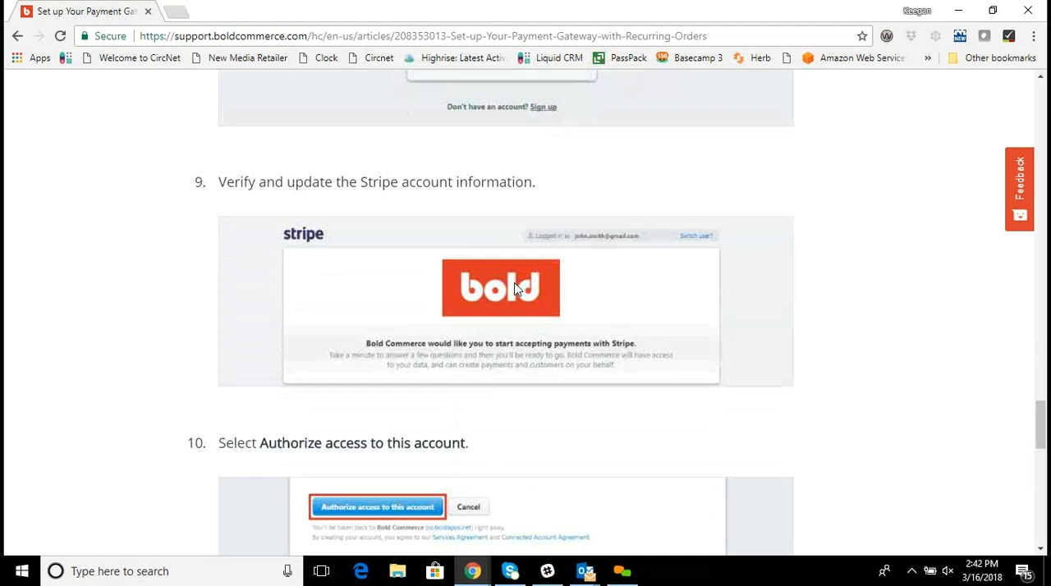
pyautogui.scroll(-3)
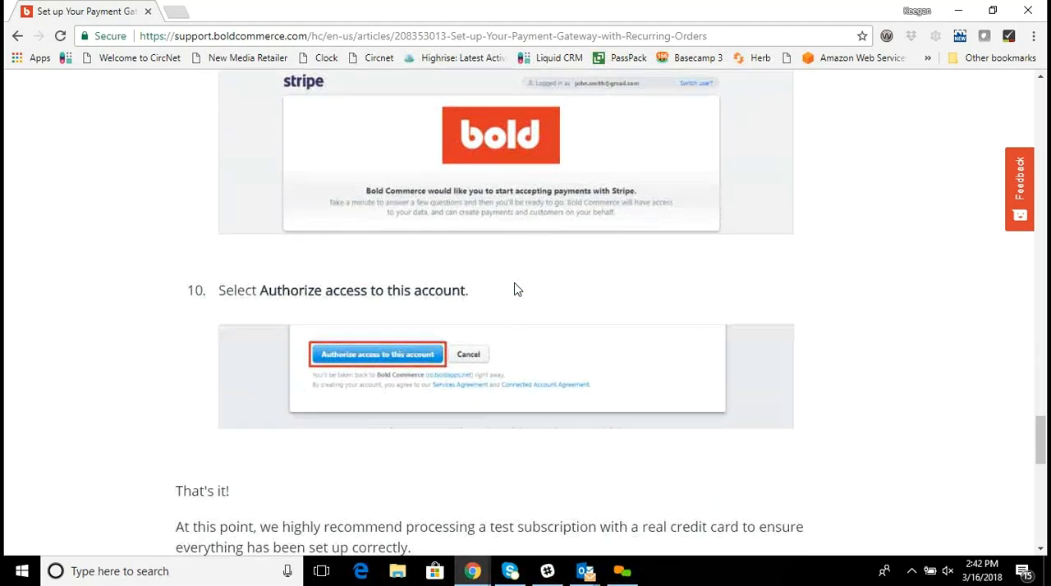
pyautogui.scroll(-3)
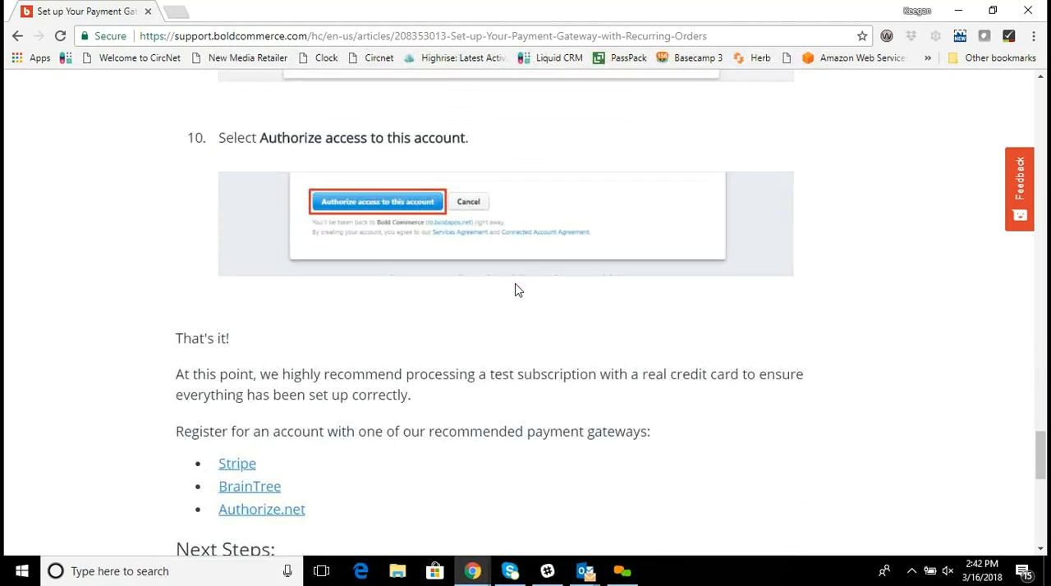
pyautogui.scroll(-3)
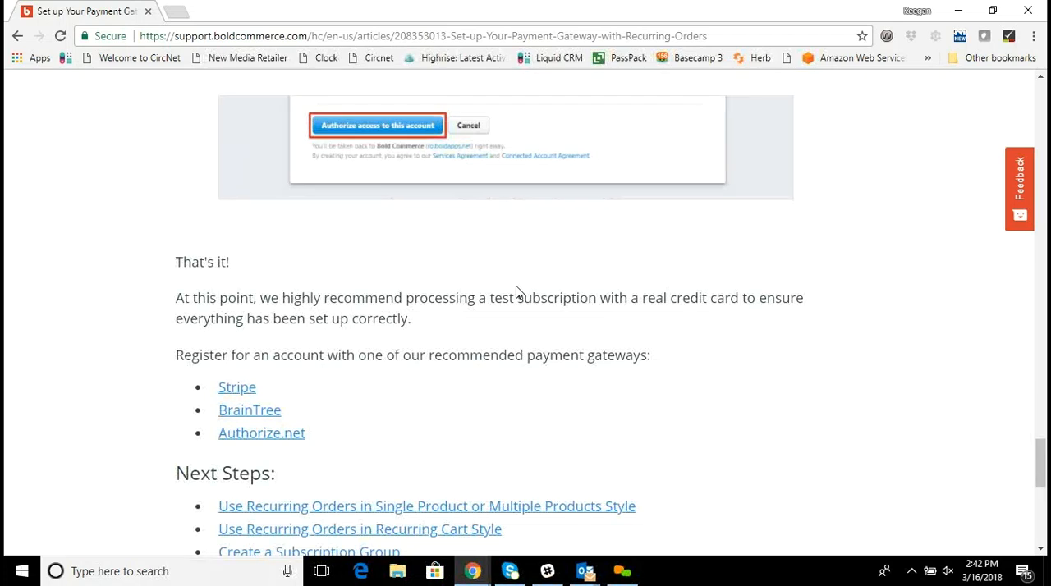
pyautogui.moveTo(501, 304)
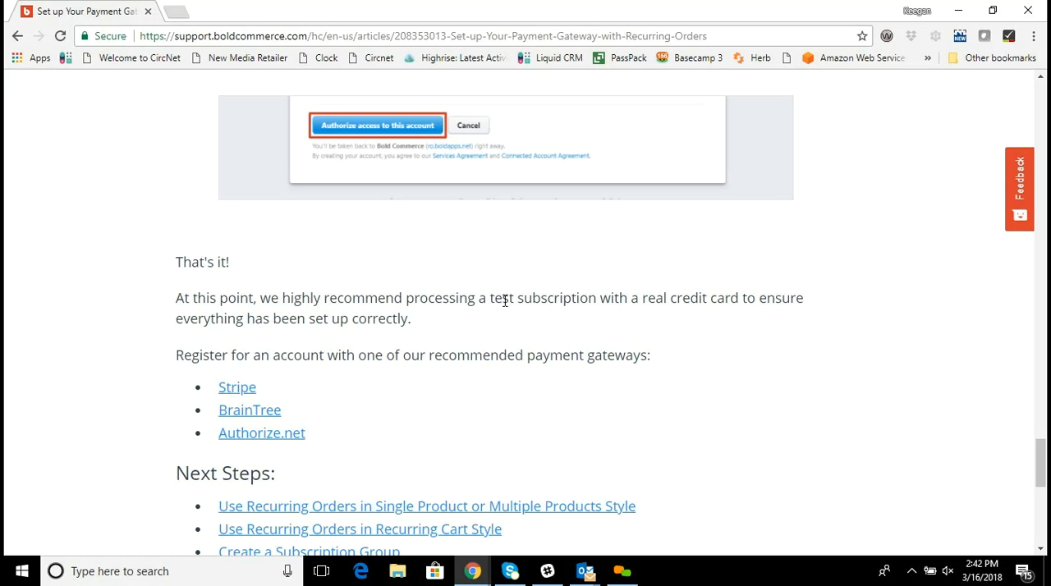
# Step: Scroll back up to steps 3 and 4, 'Select Settings' and 'Select Payment Gateway'
pyautogui.scroll(3)
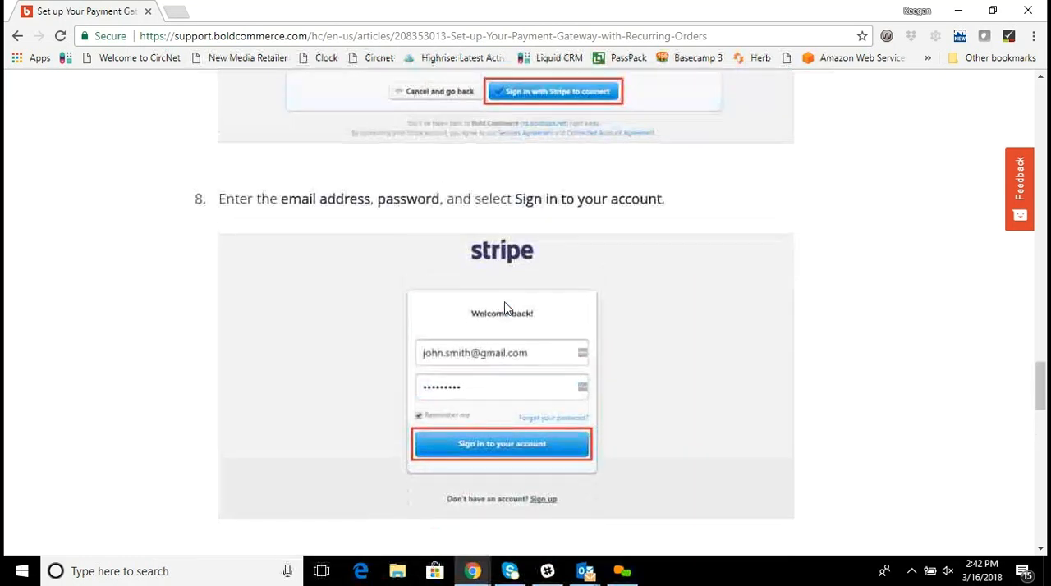
pyautogui.scroll(3)
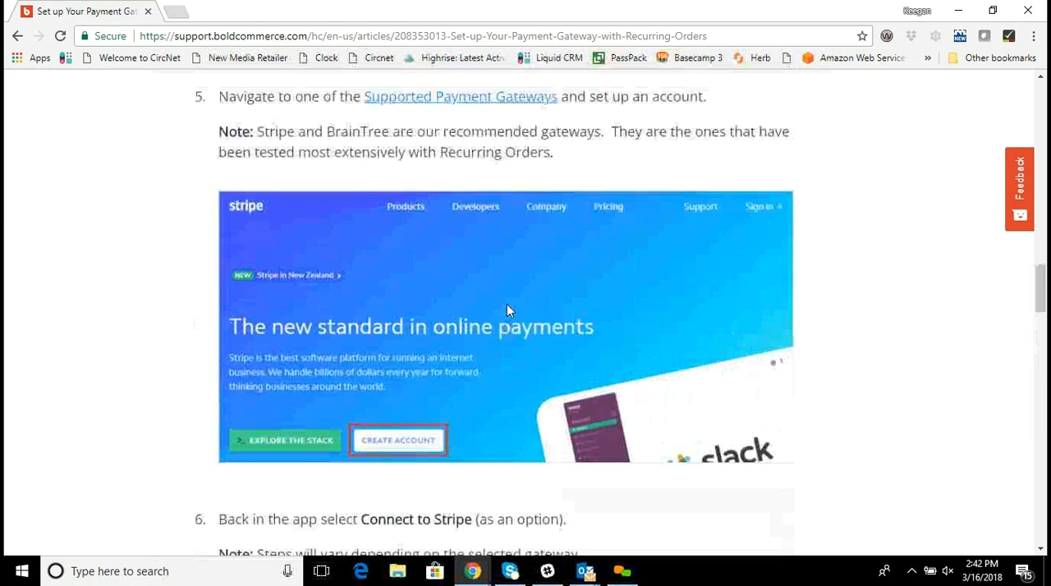
pyautogui.scroll(3)
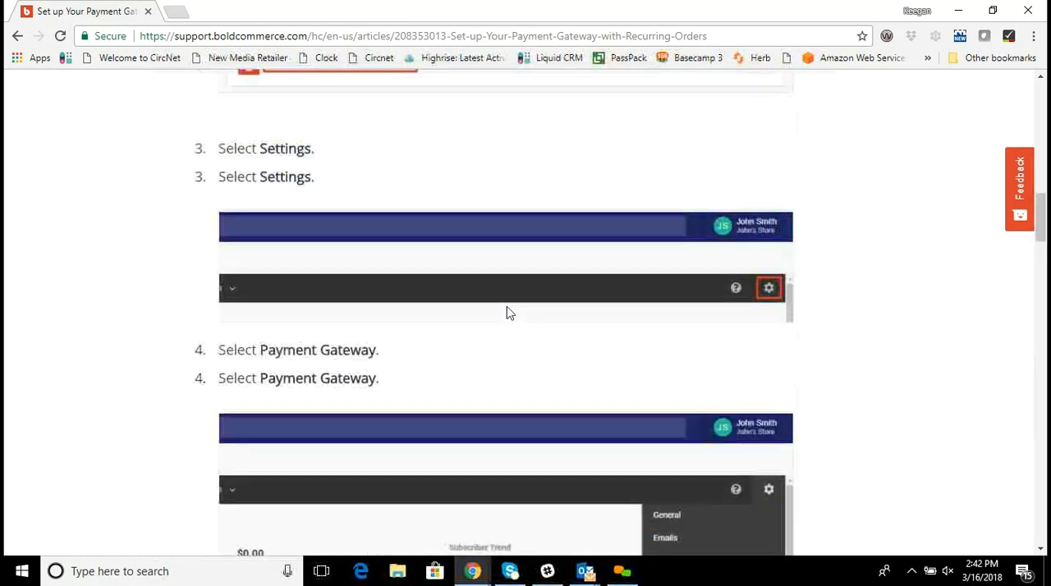
pyautogui.scroll(3)
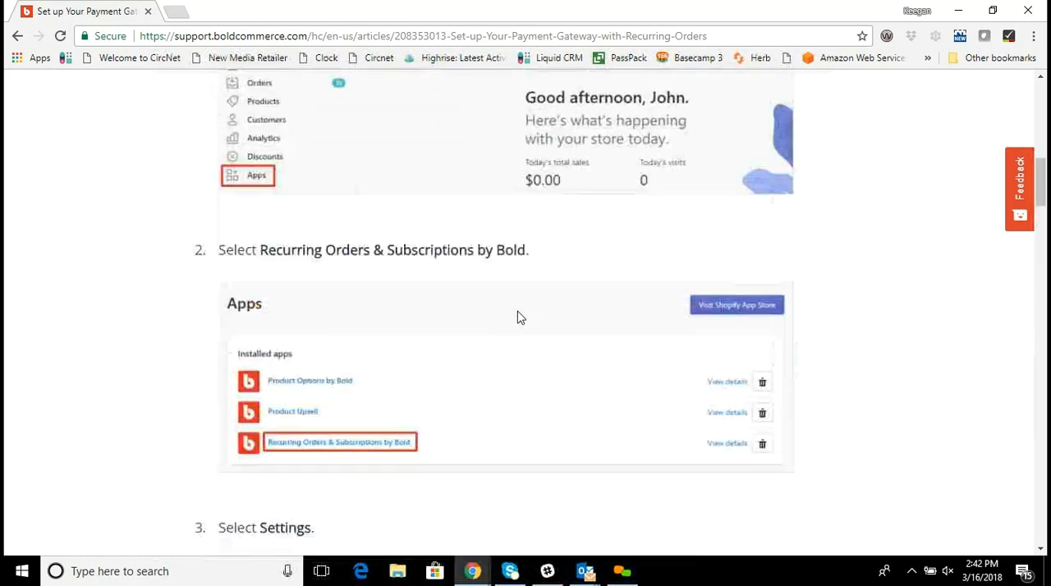
pyautogui.scroll(3)
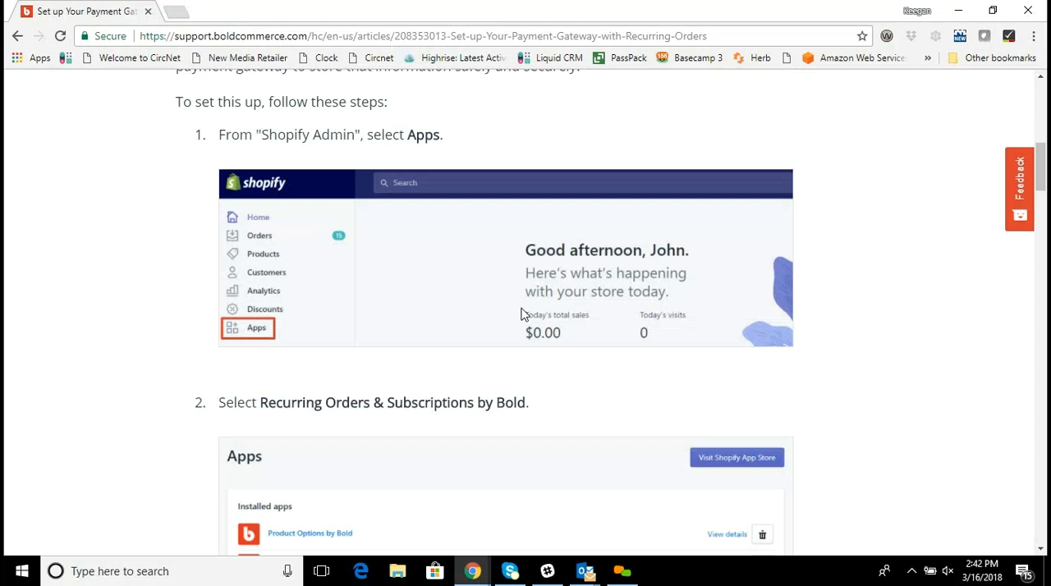
pyautogui.scroll(-3)
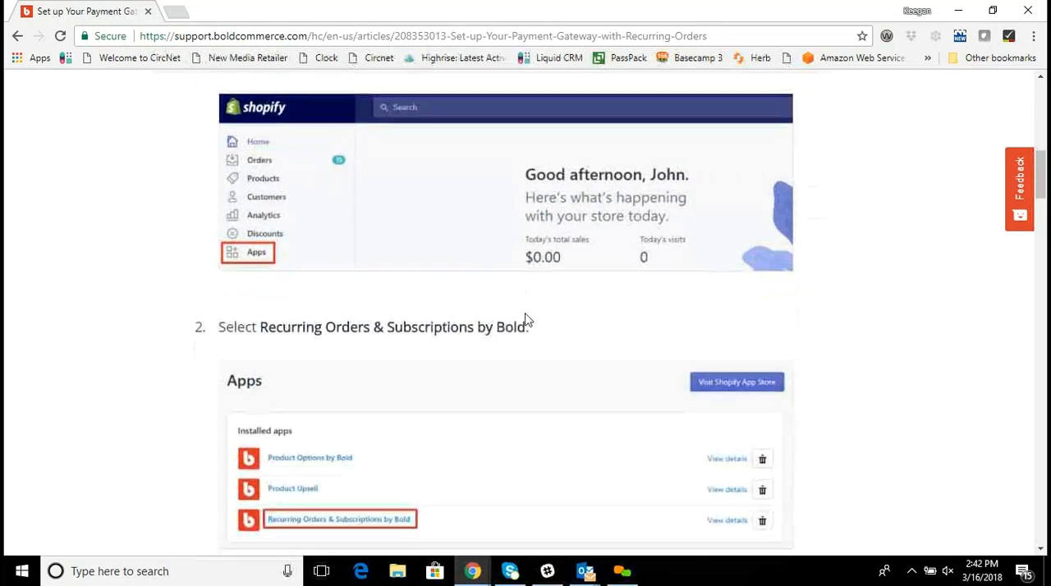
pyautogui.scroll(-3)
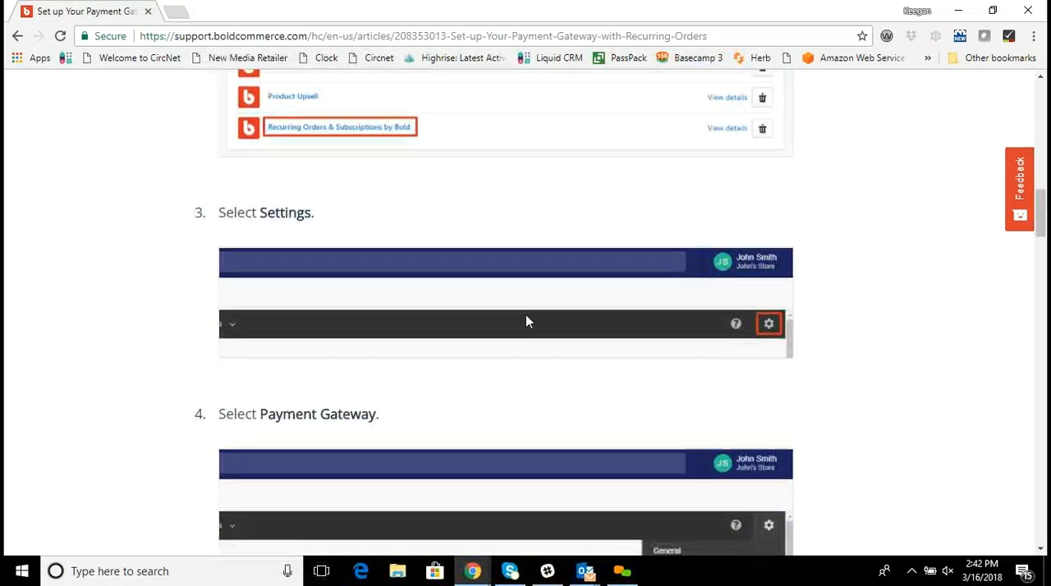
pyautogui.scroll(-3)
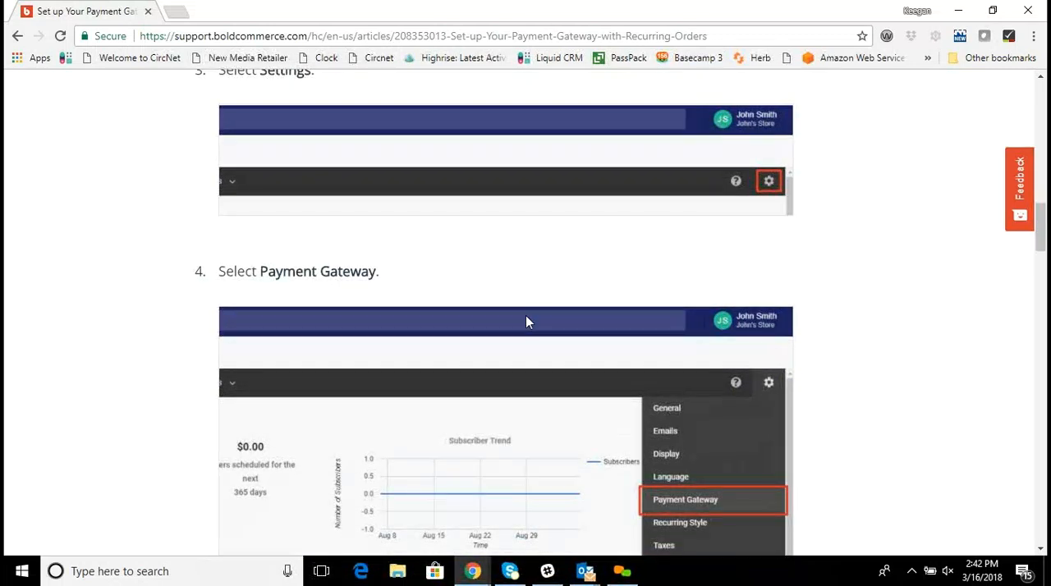
pyautogui.moveTo(548, 307)
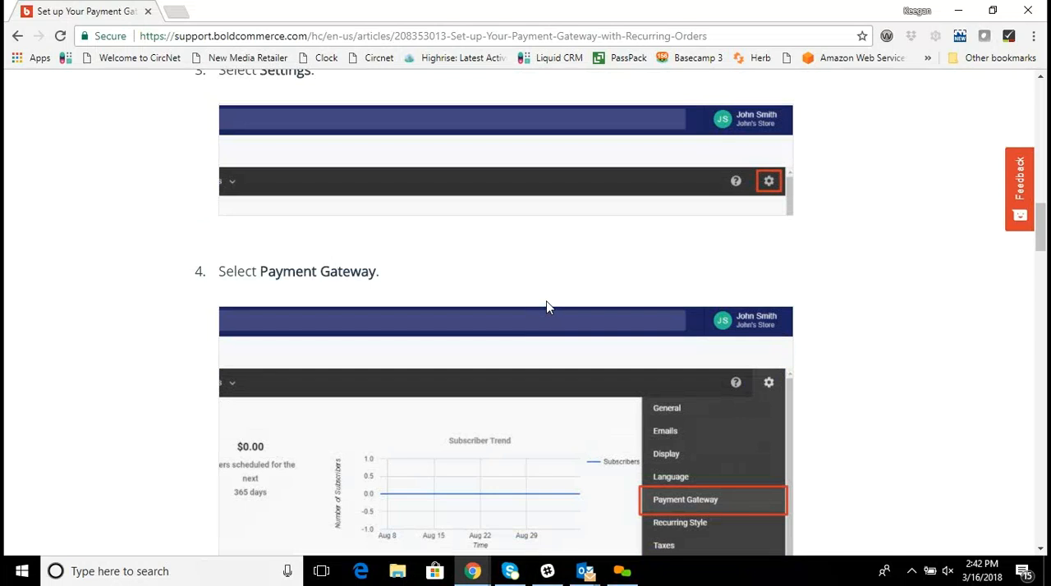
pyautogui.moveTo(606, 53)
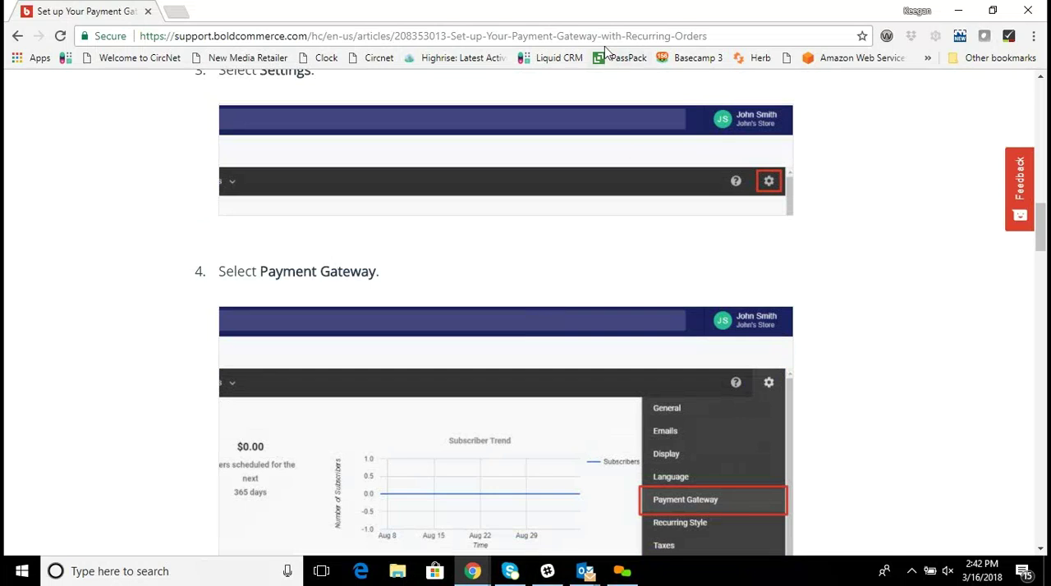